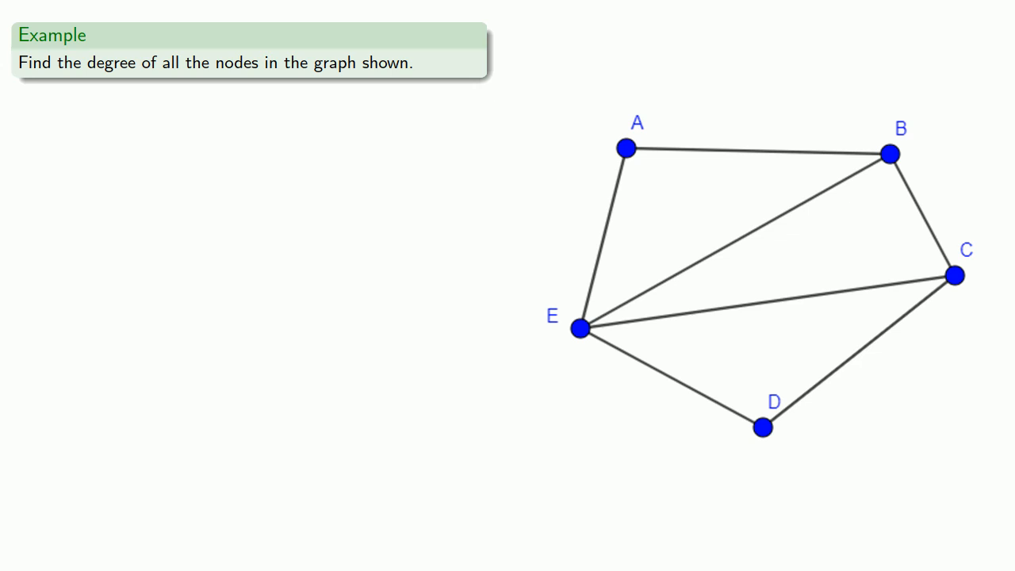
left_click(625, 149)
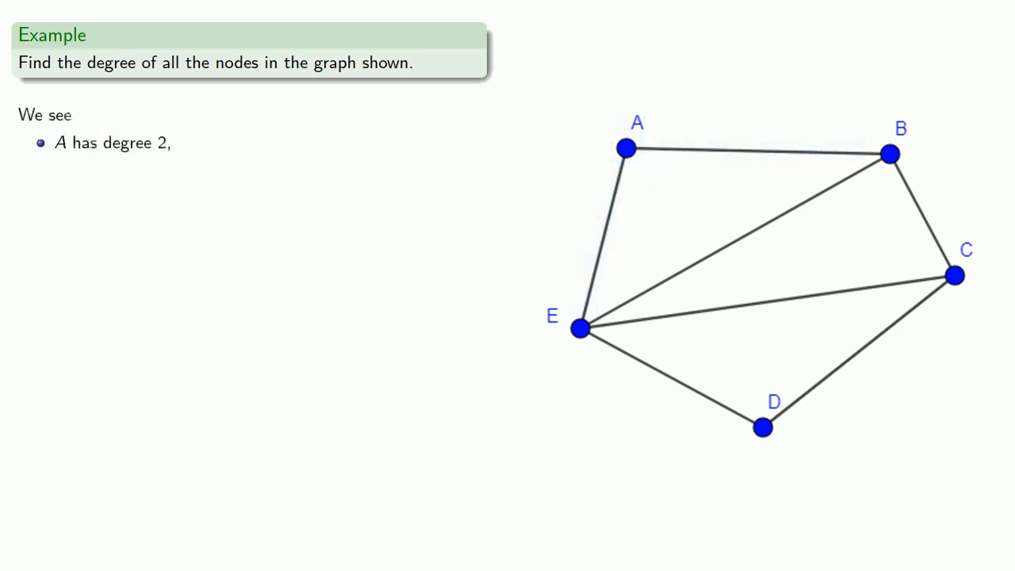
left_click(889, 153)
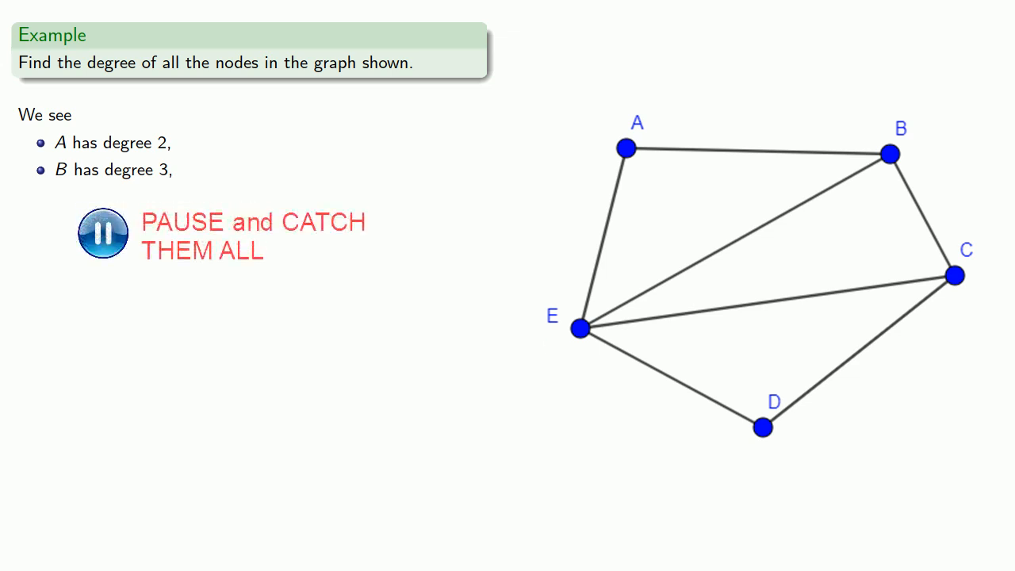
left_click(102, 233)
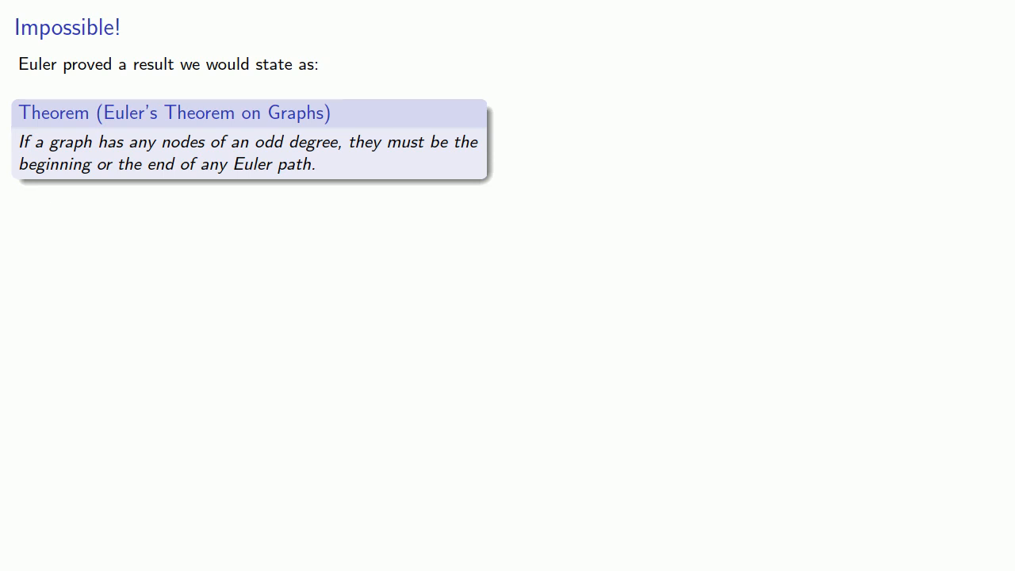
key("Right")
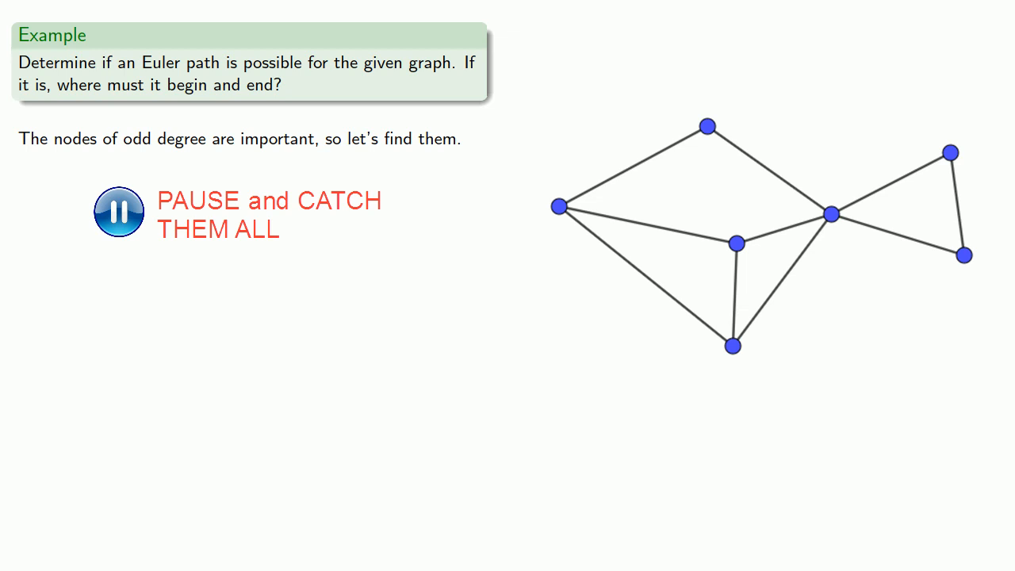
left_click(117, 212)
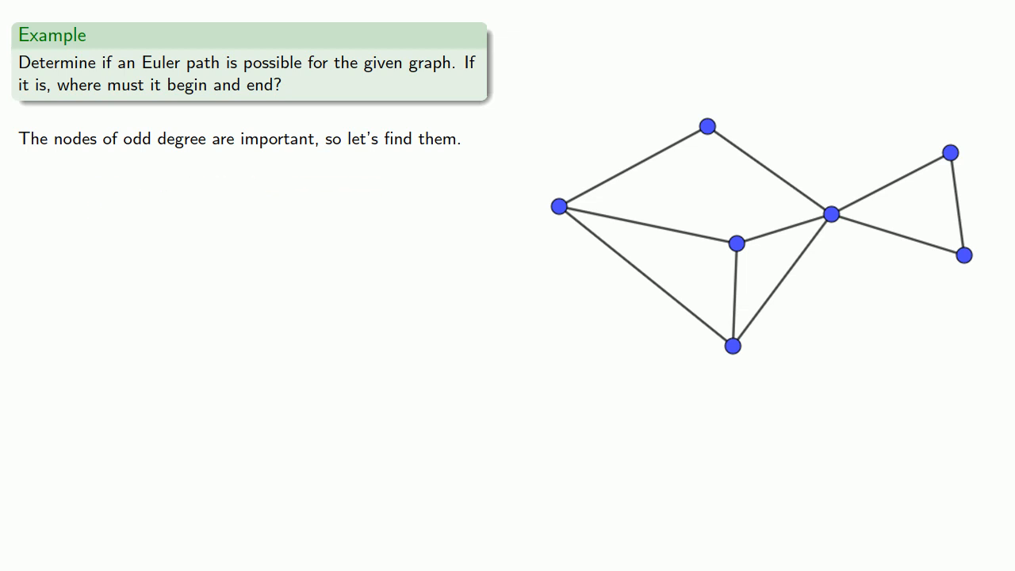